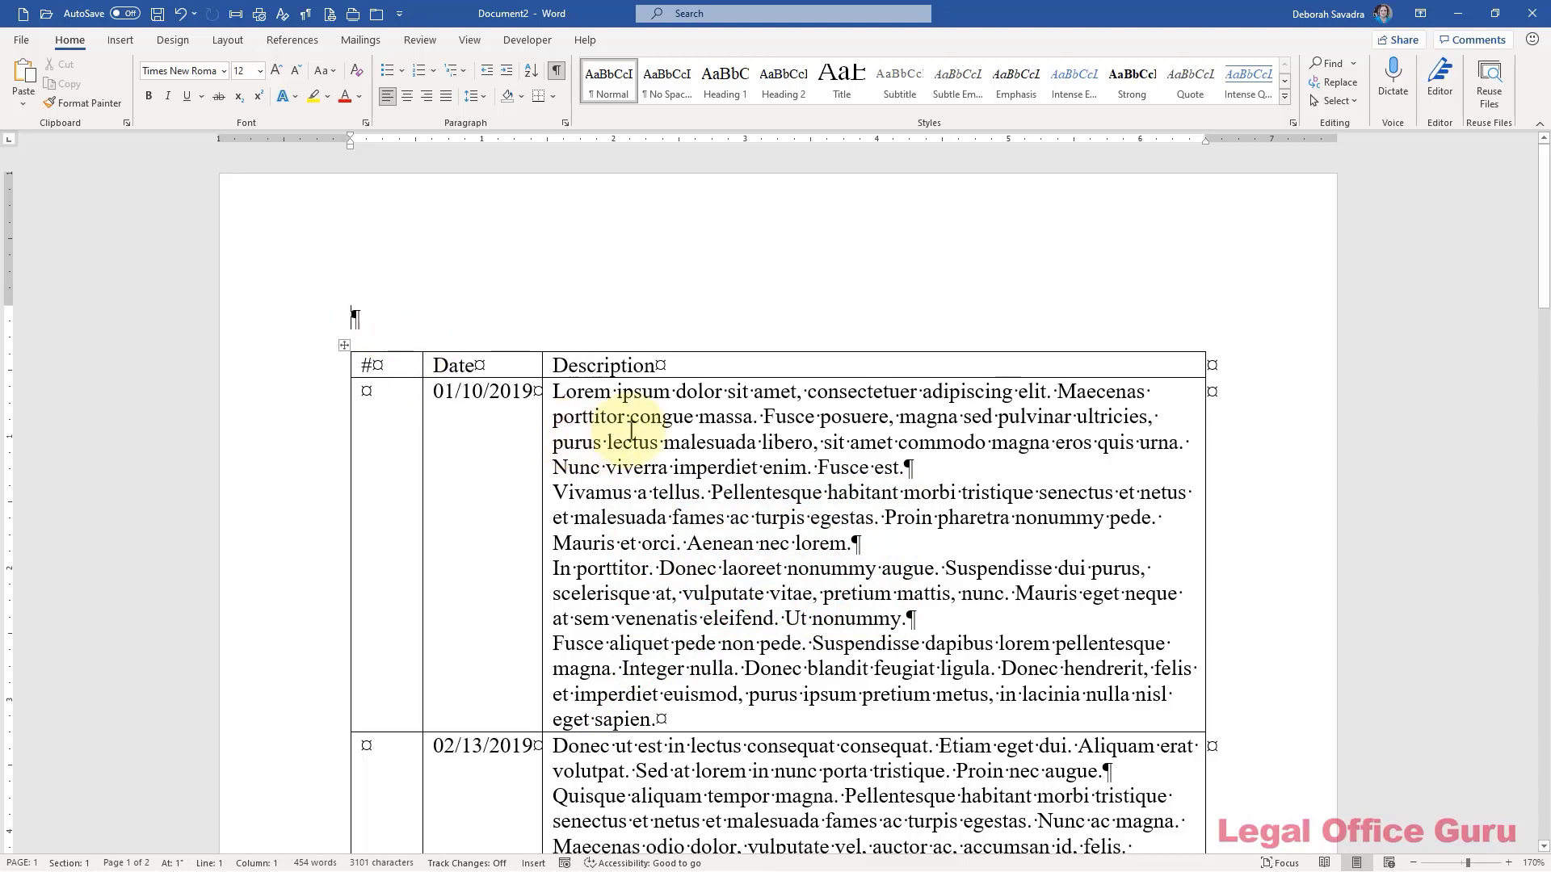
Step: Place the cursor in the #/Date/Description table and show the table Layout tools
{"action": "left_click", "coordinate": [627, 430]}
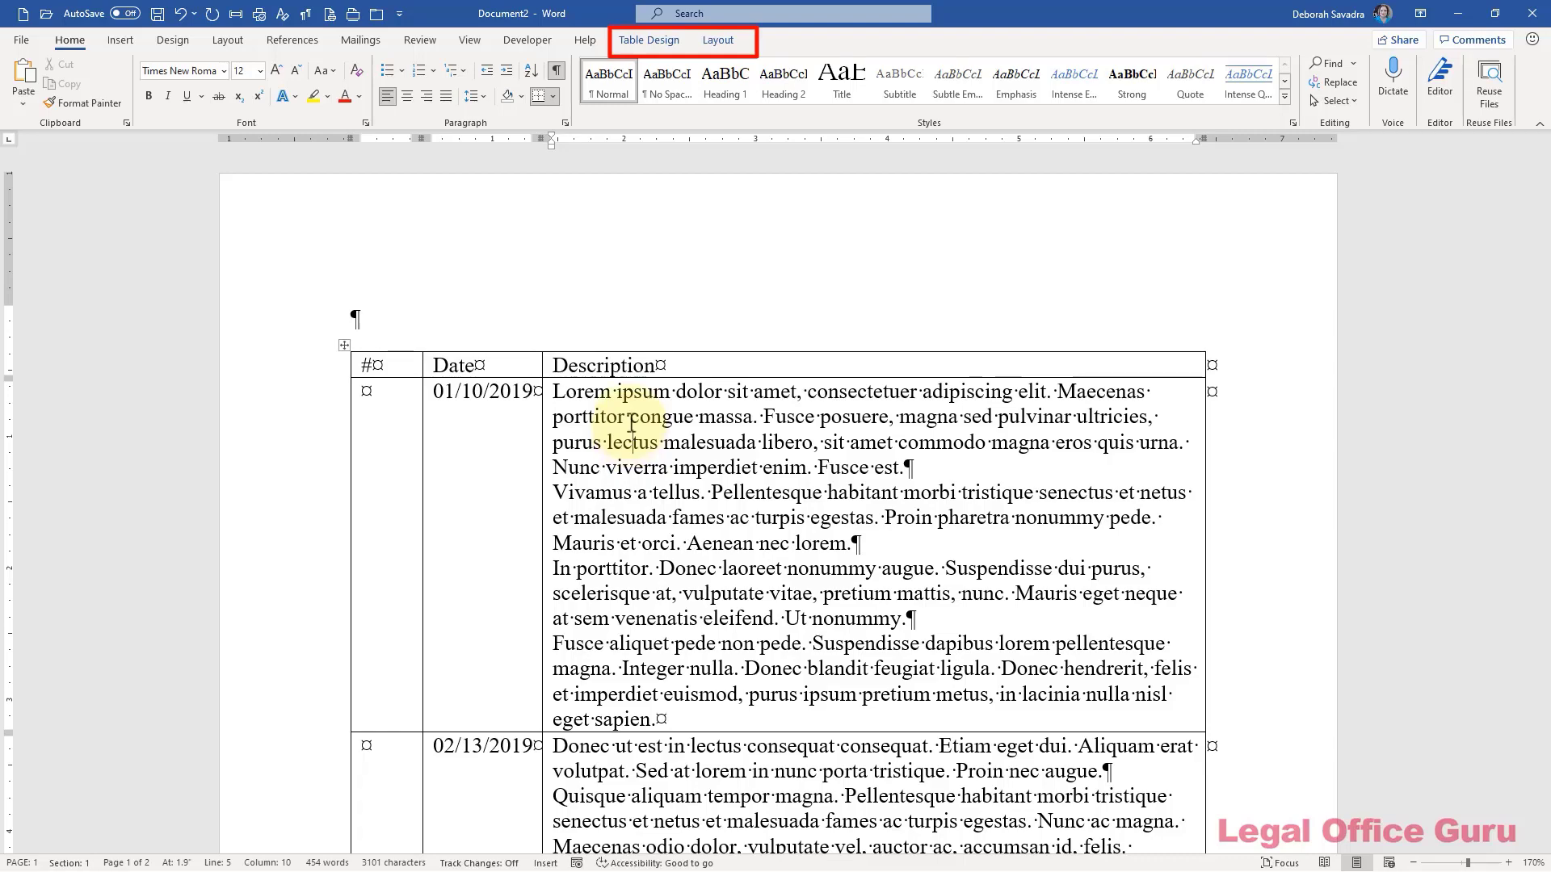
{"action": "left_click", "coordinate": [718, 40]}
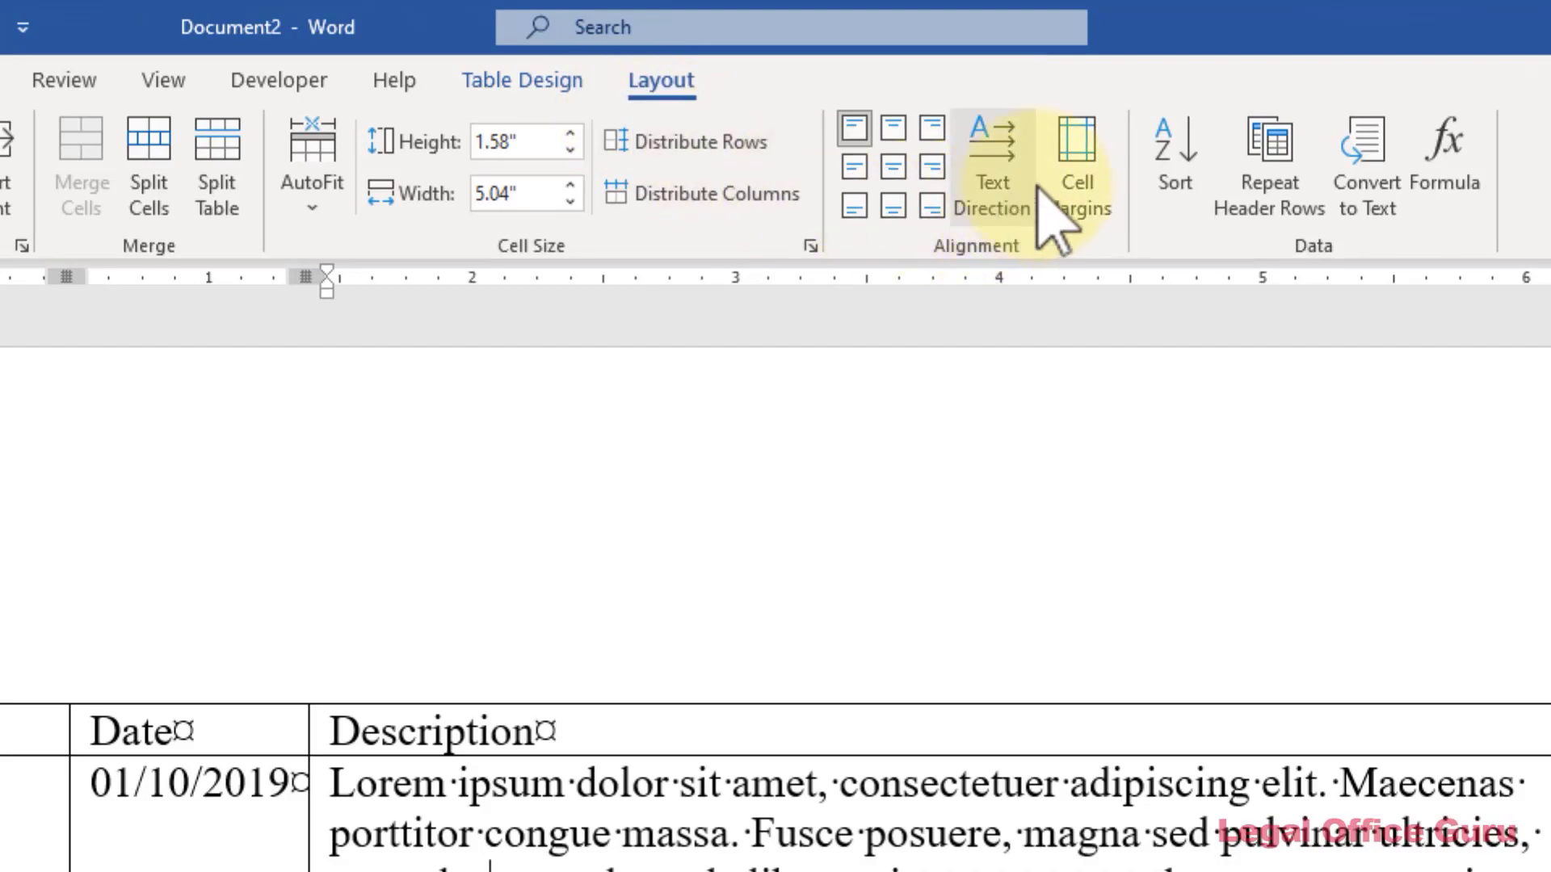
Step: Set the table's default bottom cell margin to 0.15" in Cell Margins options
{"action": "left_click", "coordinate": [1076, 159]}
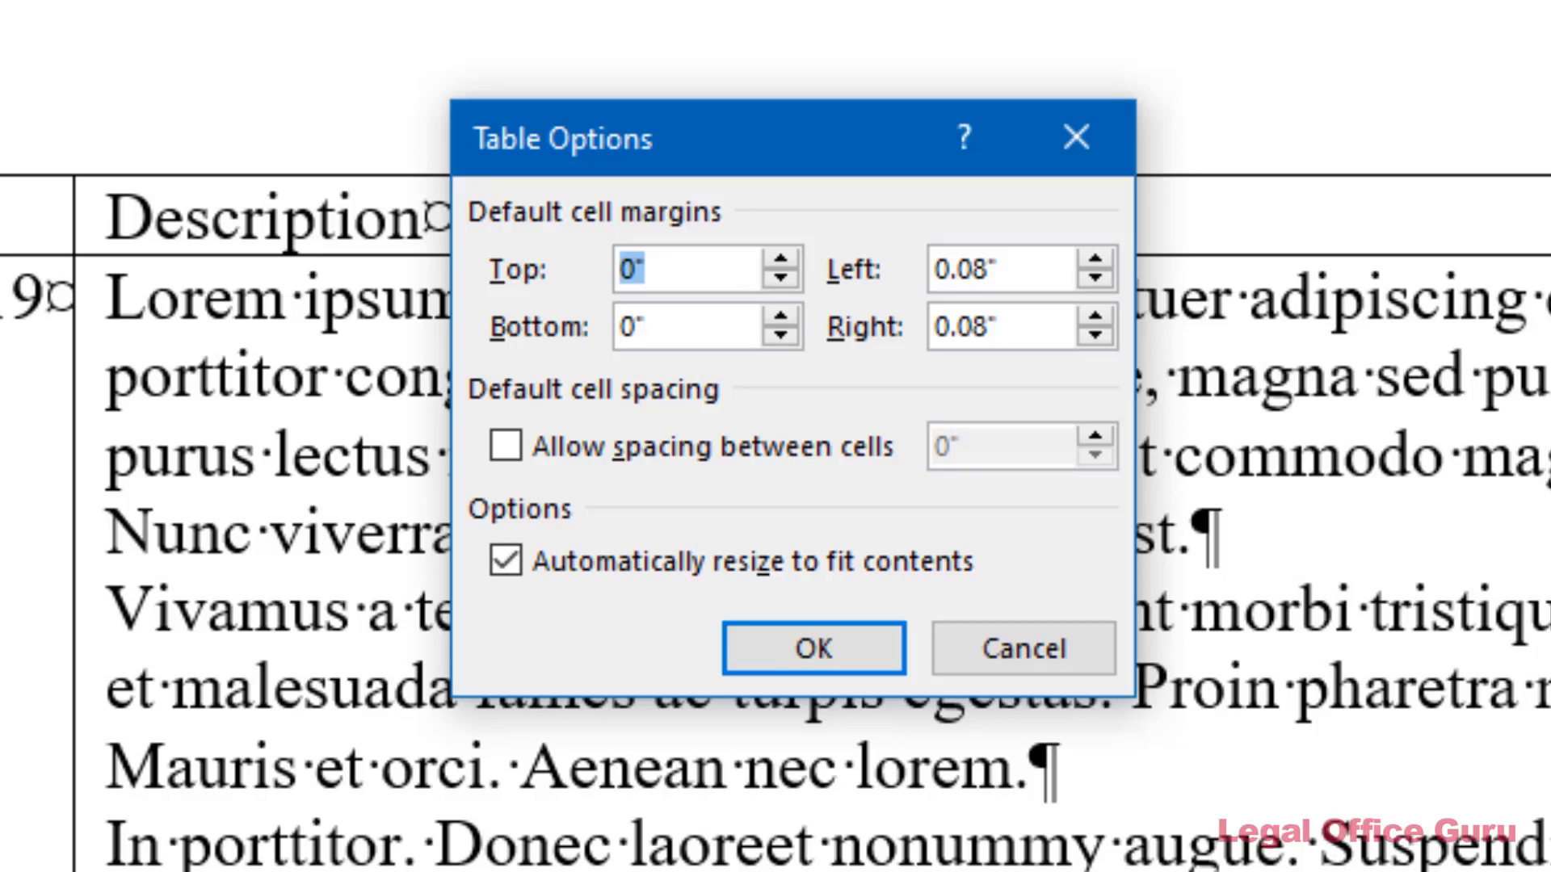
{"action": "left_click", "coordinate": [784, 317]}
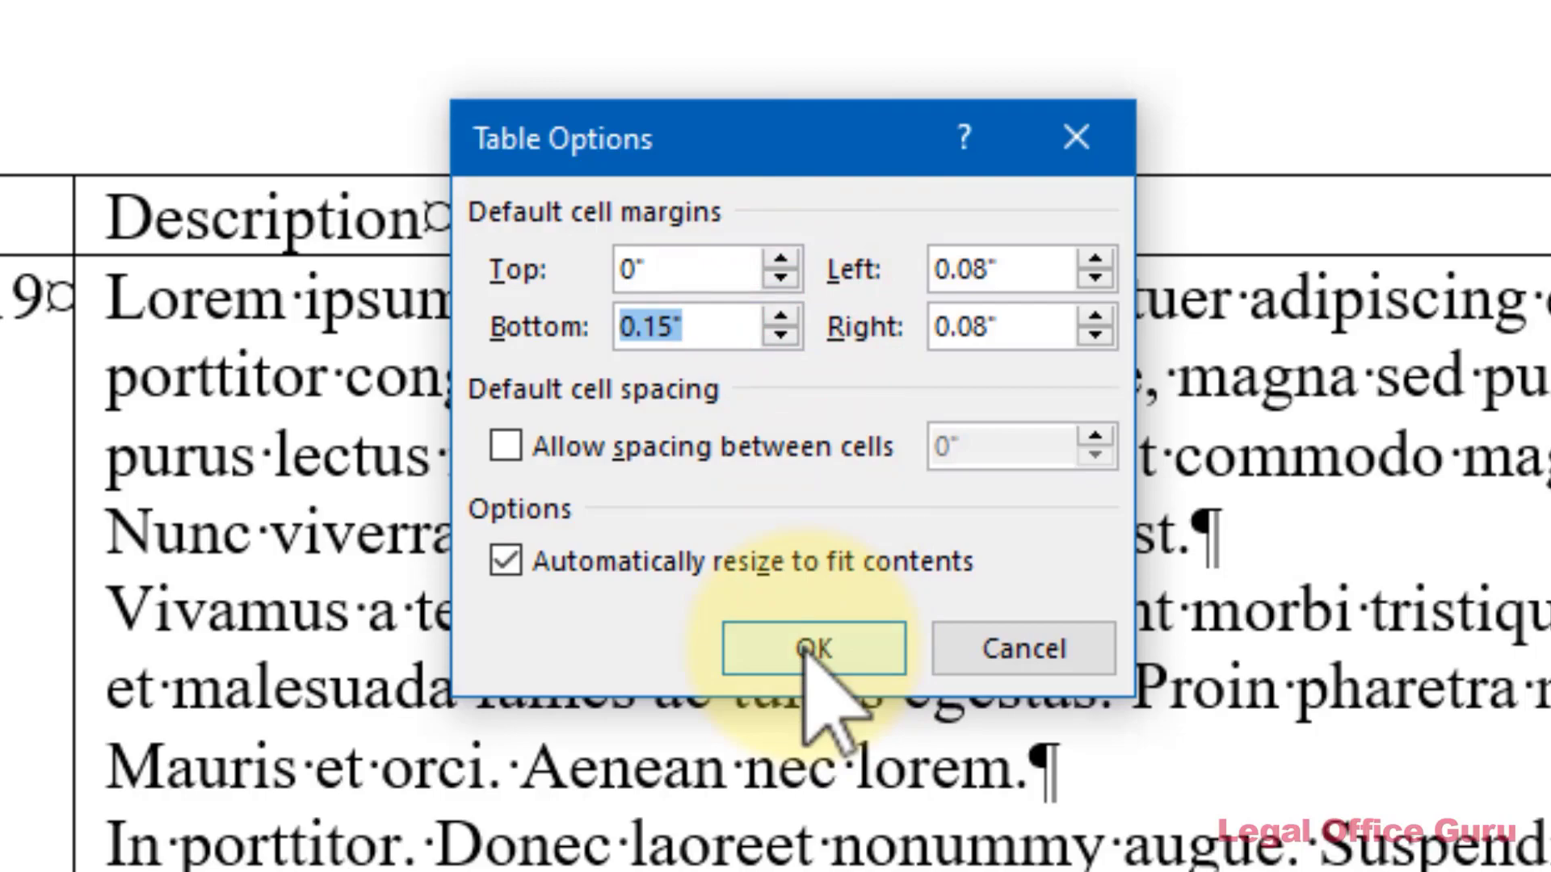
{"action": "left_click", "coordinate": [811, 648]}
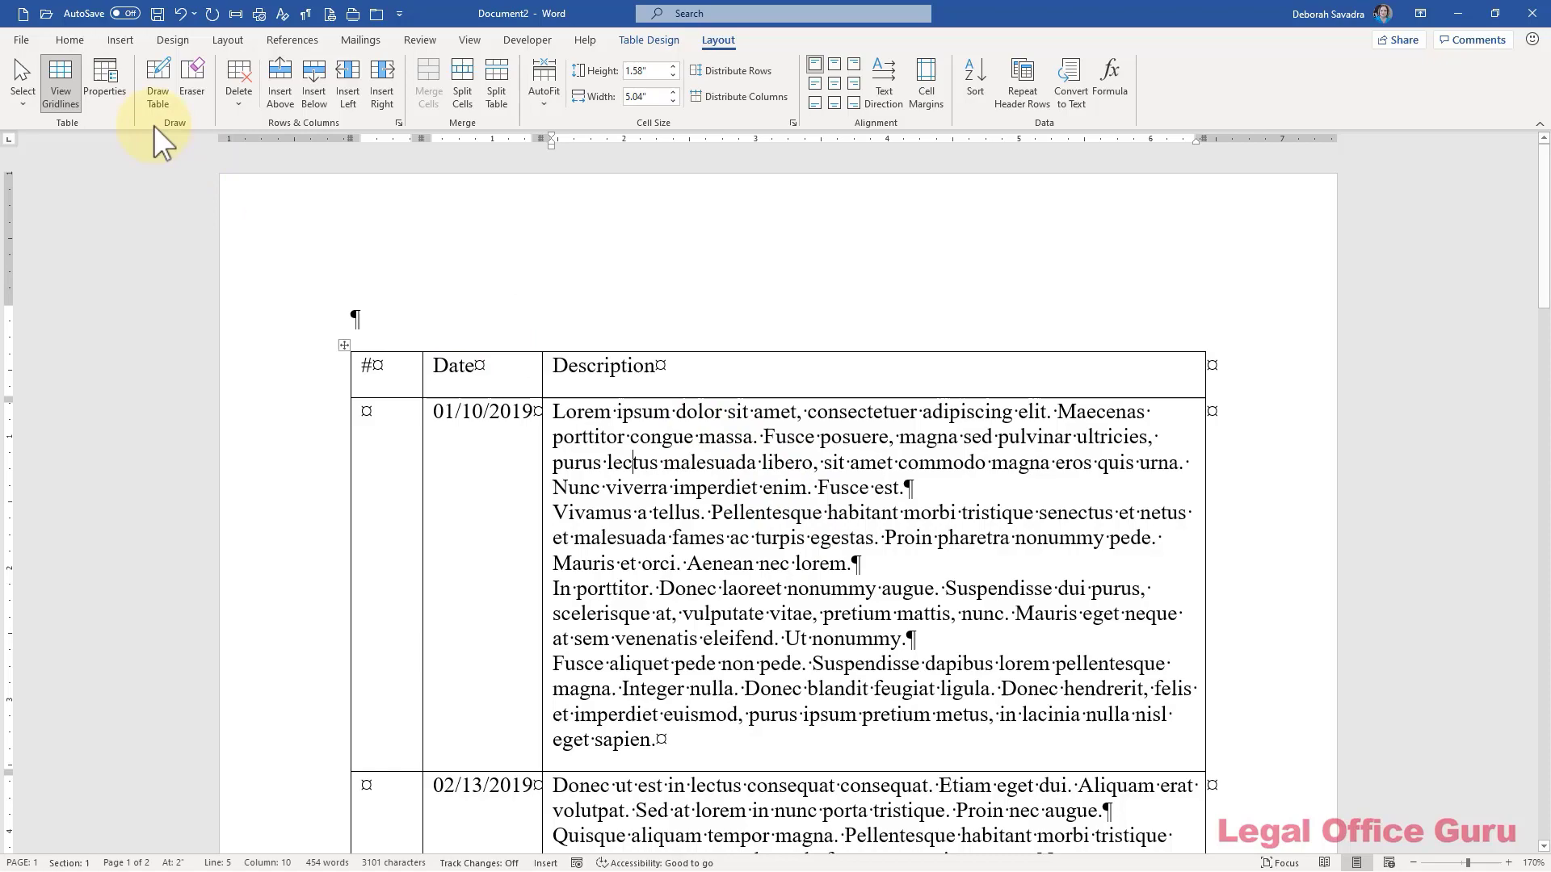
Step: Uncheck 'Same as the whole table' and set top and bottom margins to 0.25" for this cell
{"action": "left_click", "coordinate": [105, 79]}
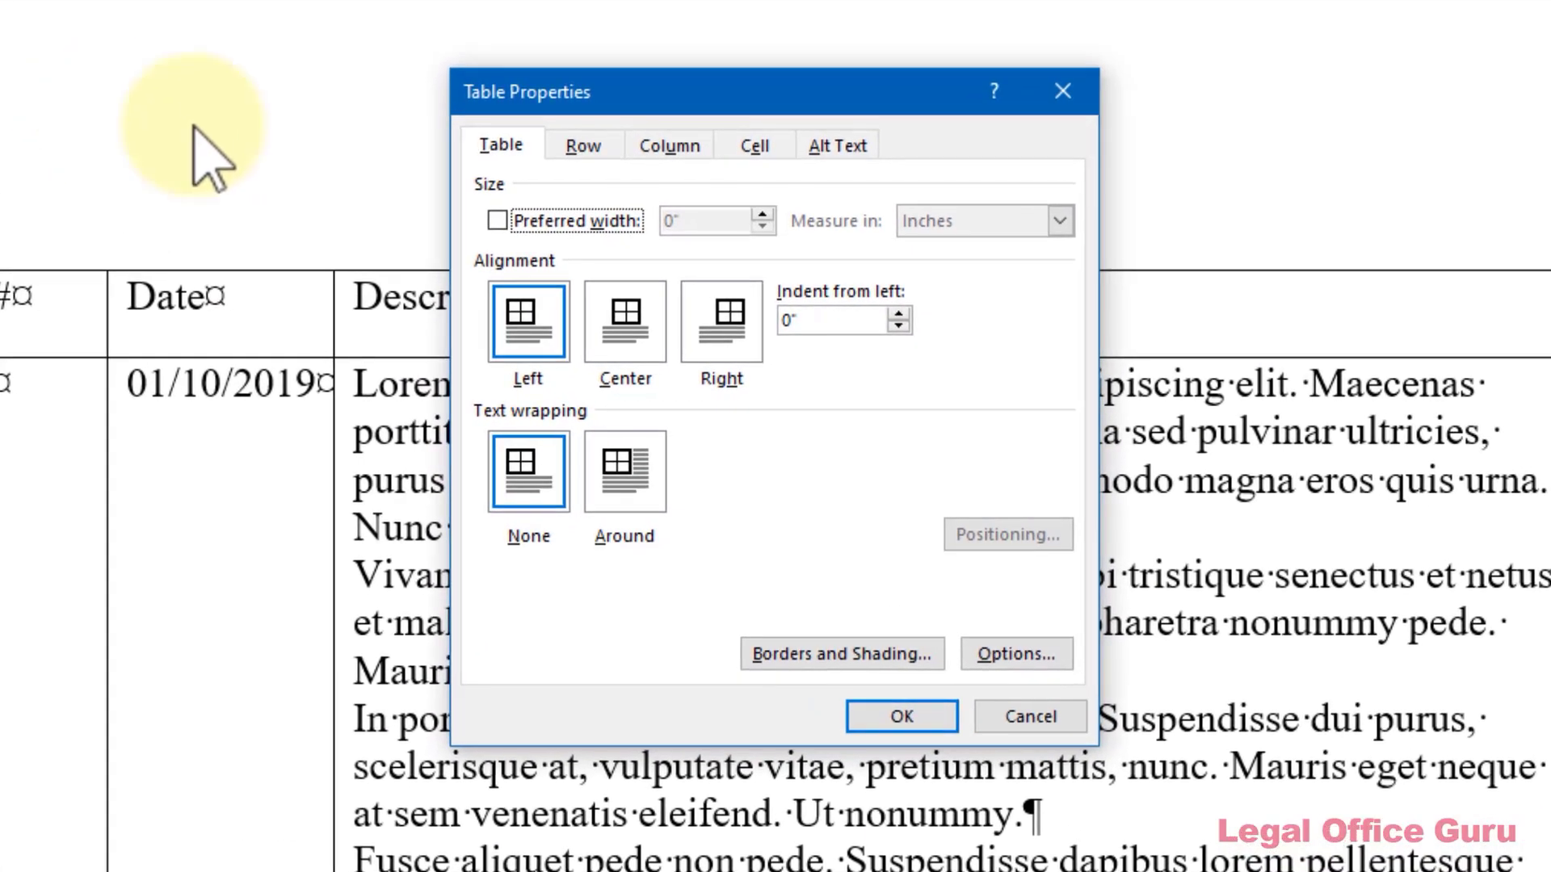
{"action": "left_click", "coordinate": [753, 145]}
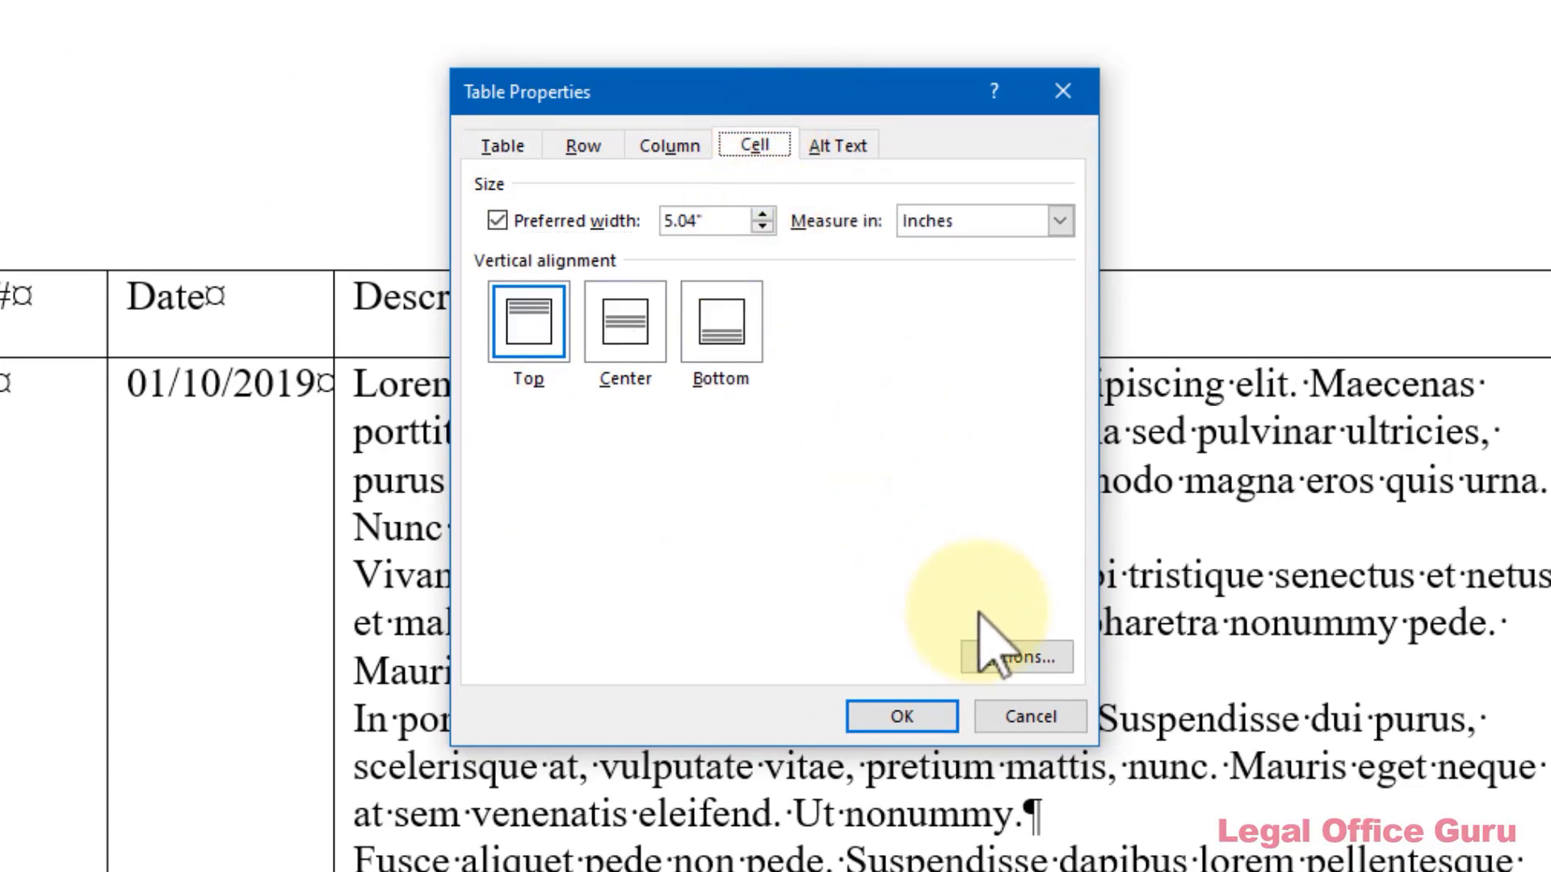
{"action": "left_click", "coordinate": [1014, 656]}
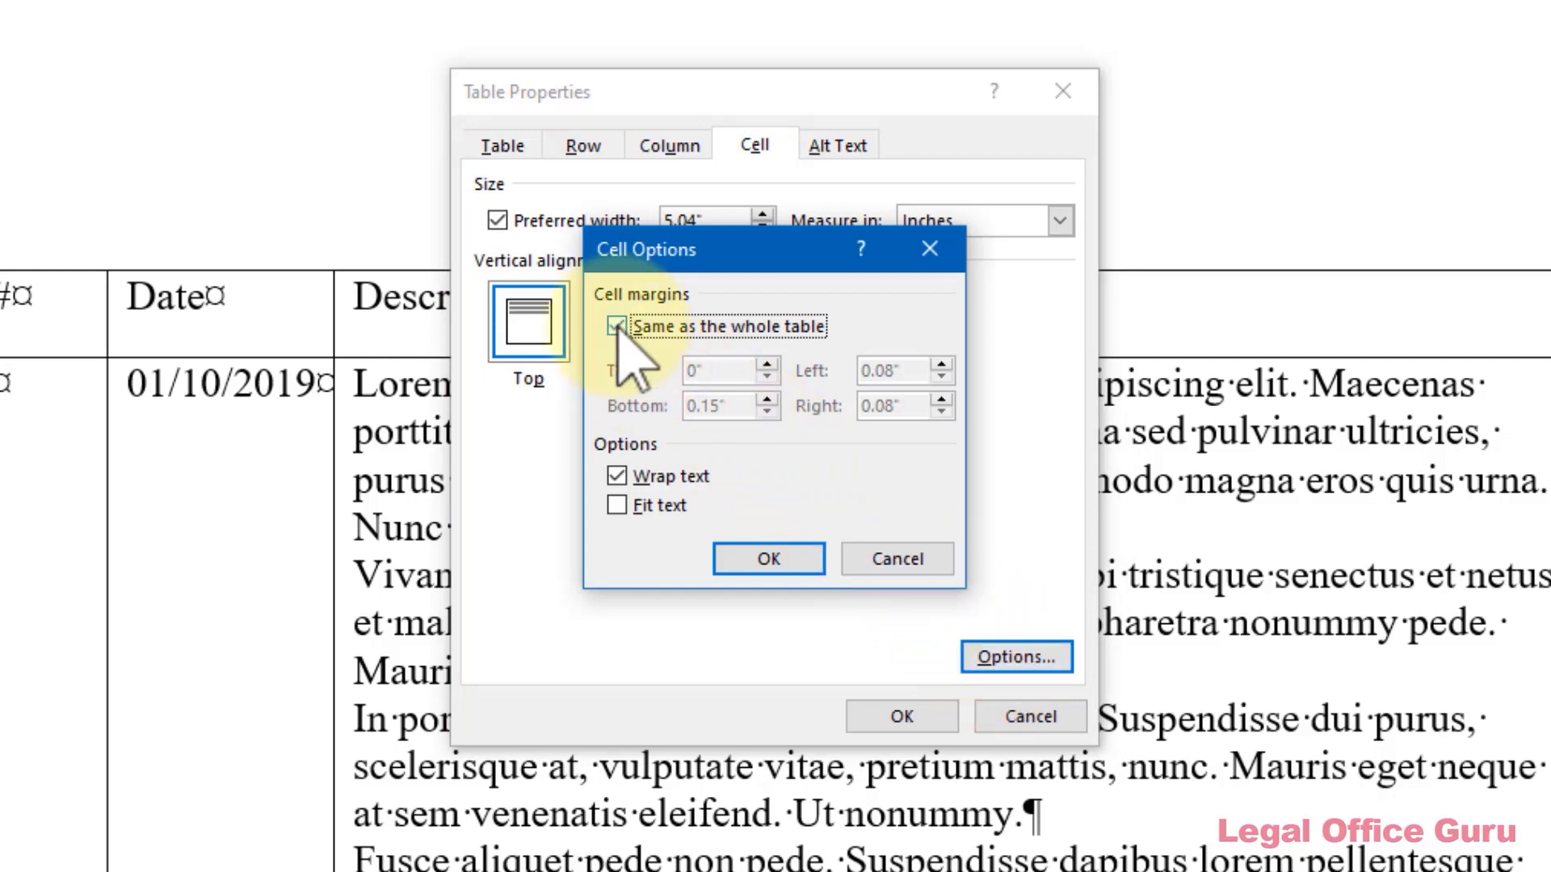
{"action": "left_click", "coordinate": [615, 326]}
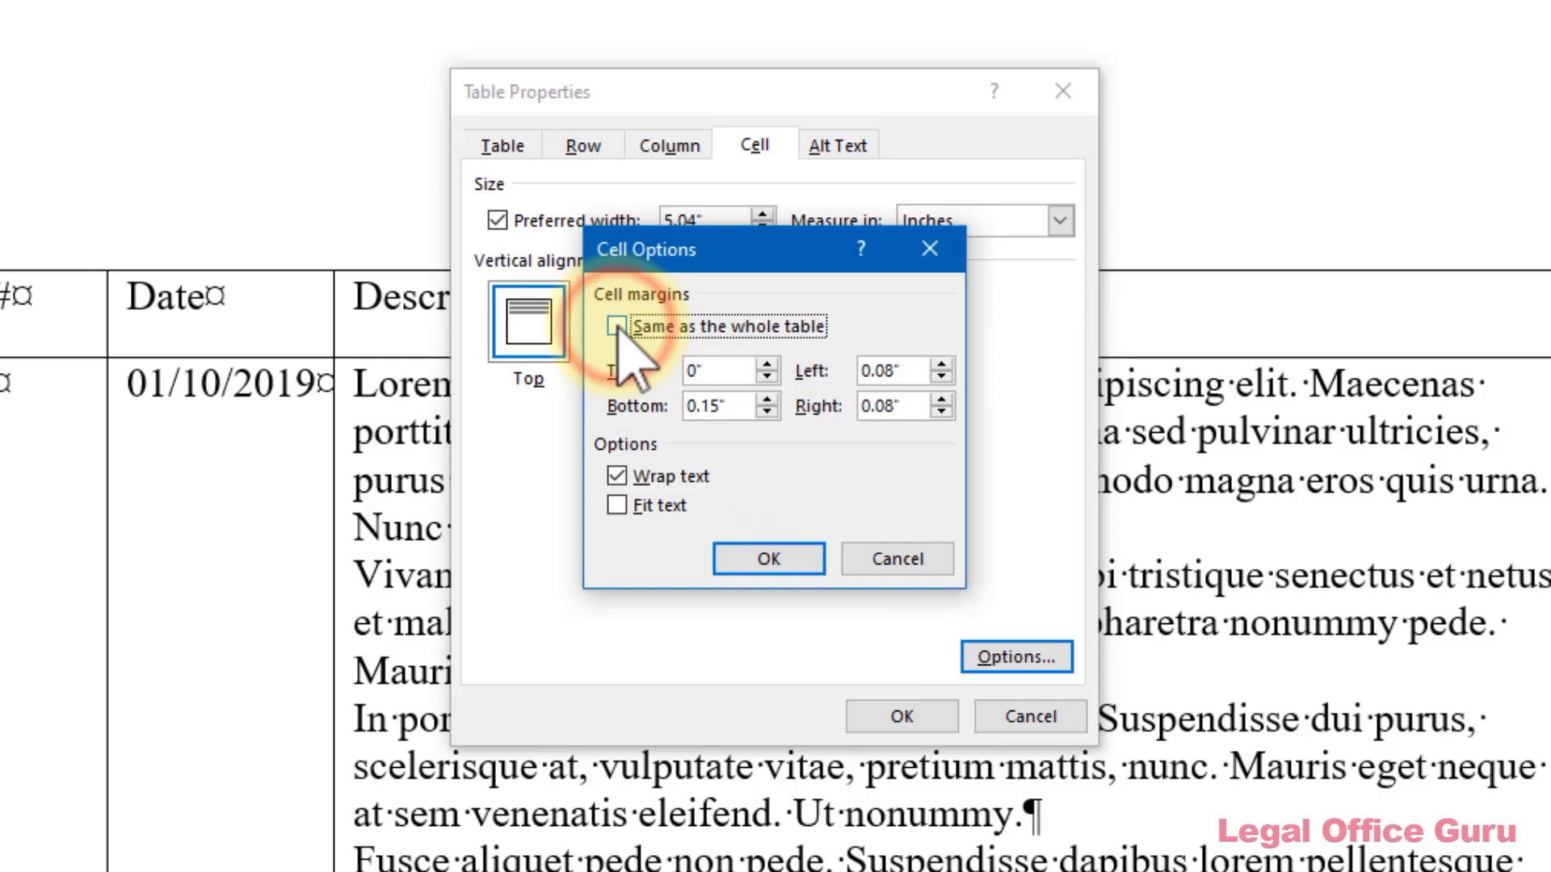
{"action": "left_click", "coordinate": [618, 326]}
{"action": "type", "text": ".25"}
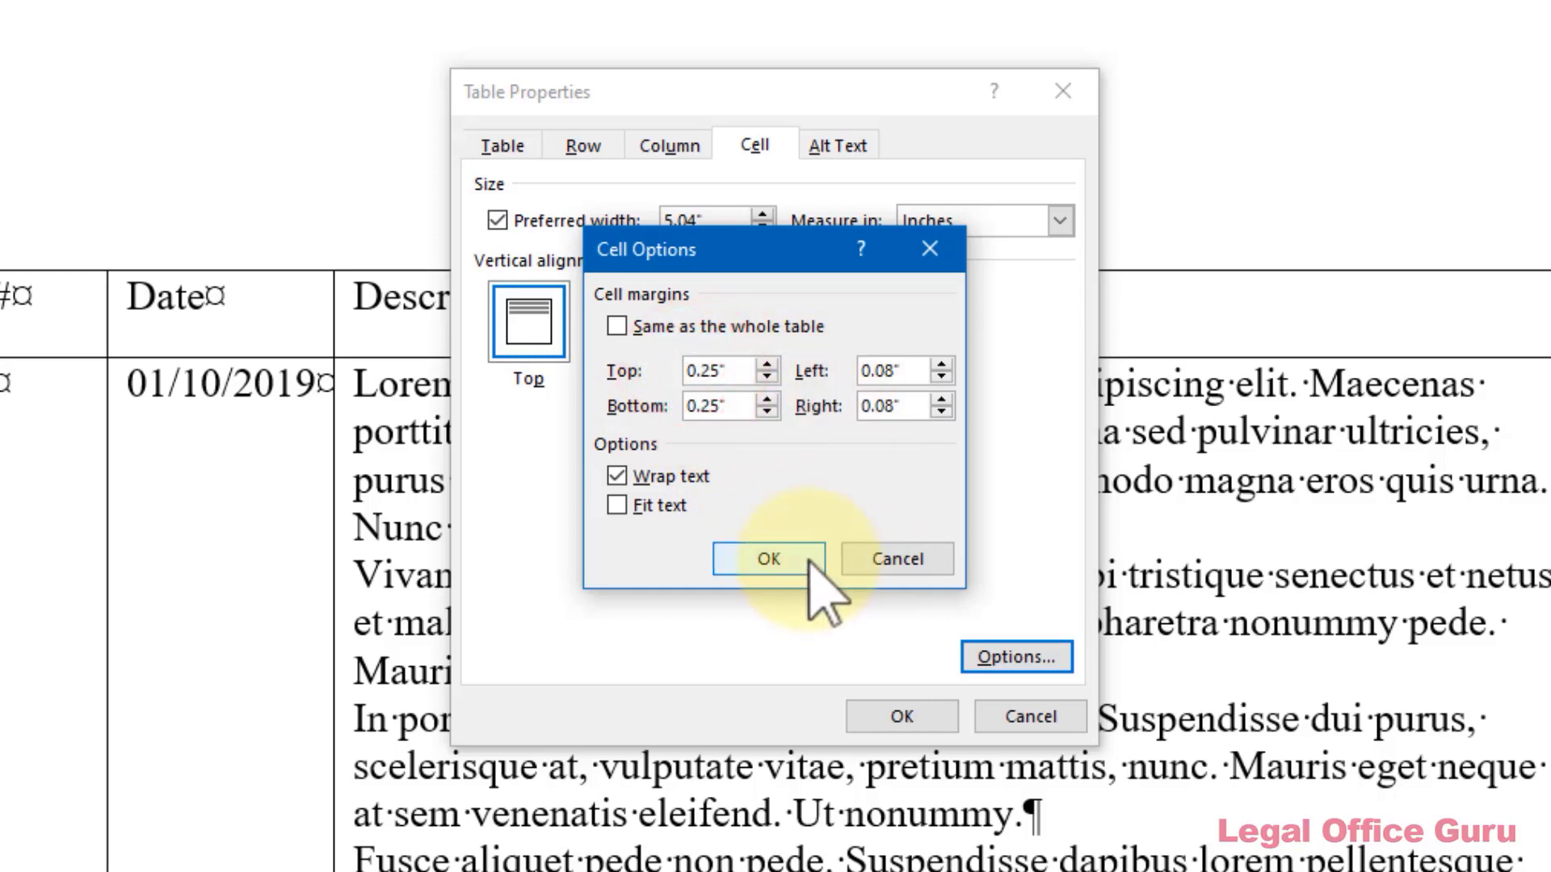
{"action": "left_click", "coordinate": [767, 559]}
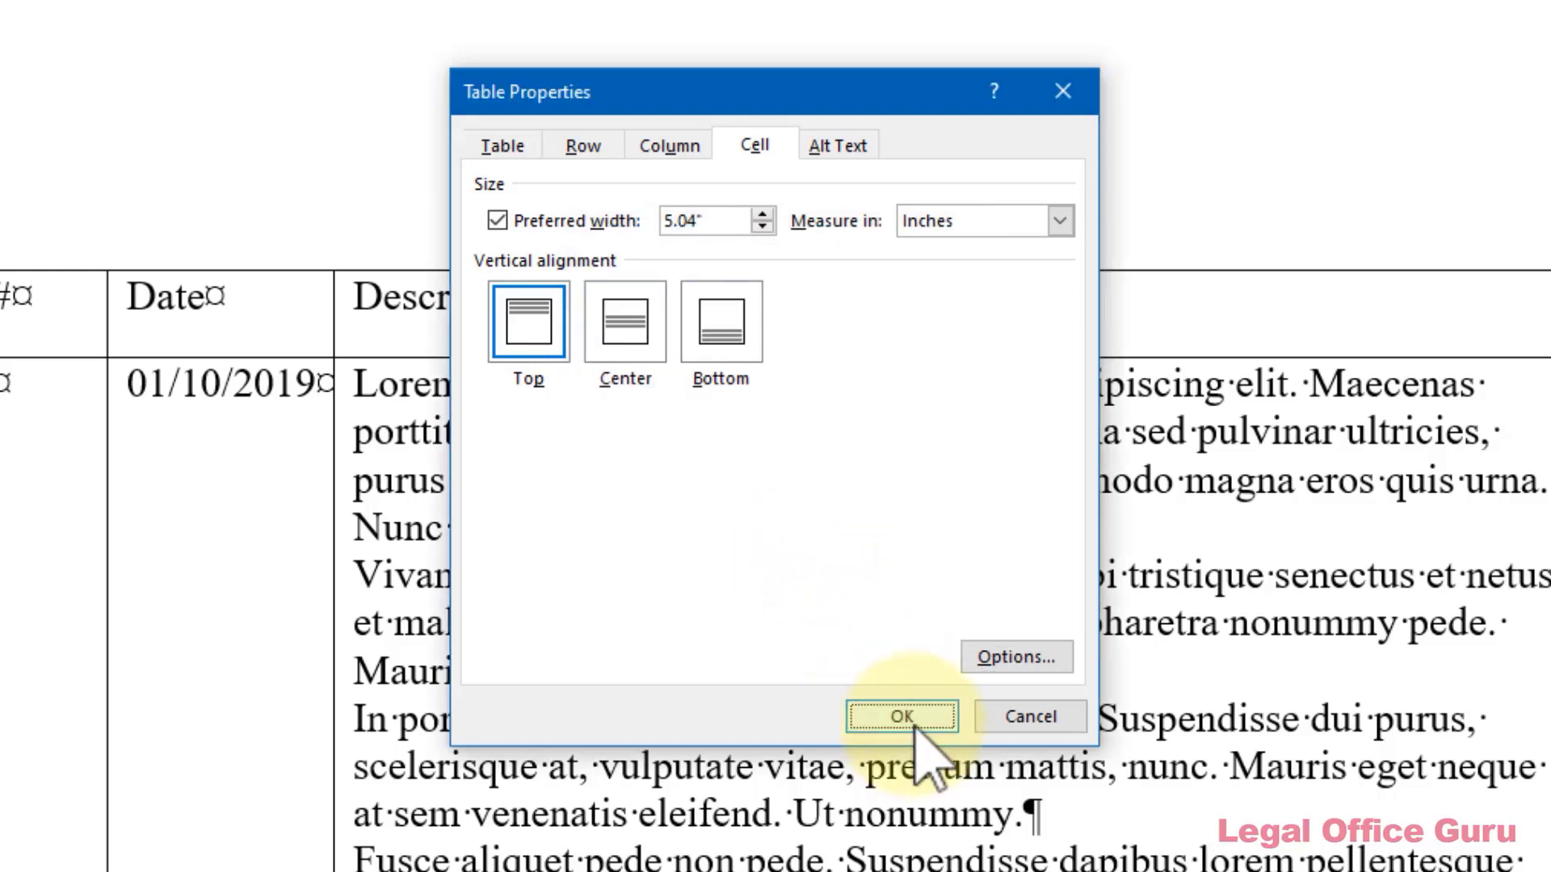
{"action": "left_click", "coordinate": [899, 717]}
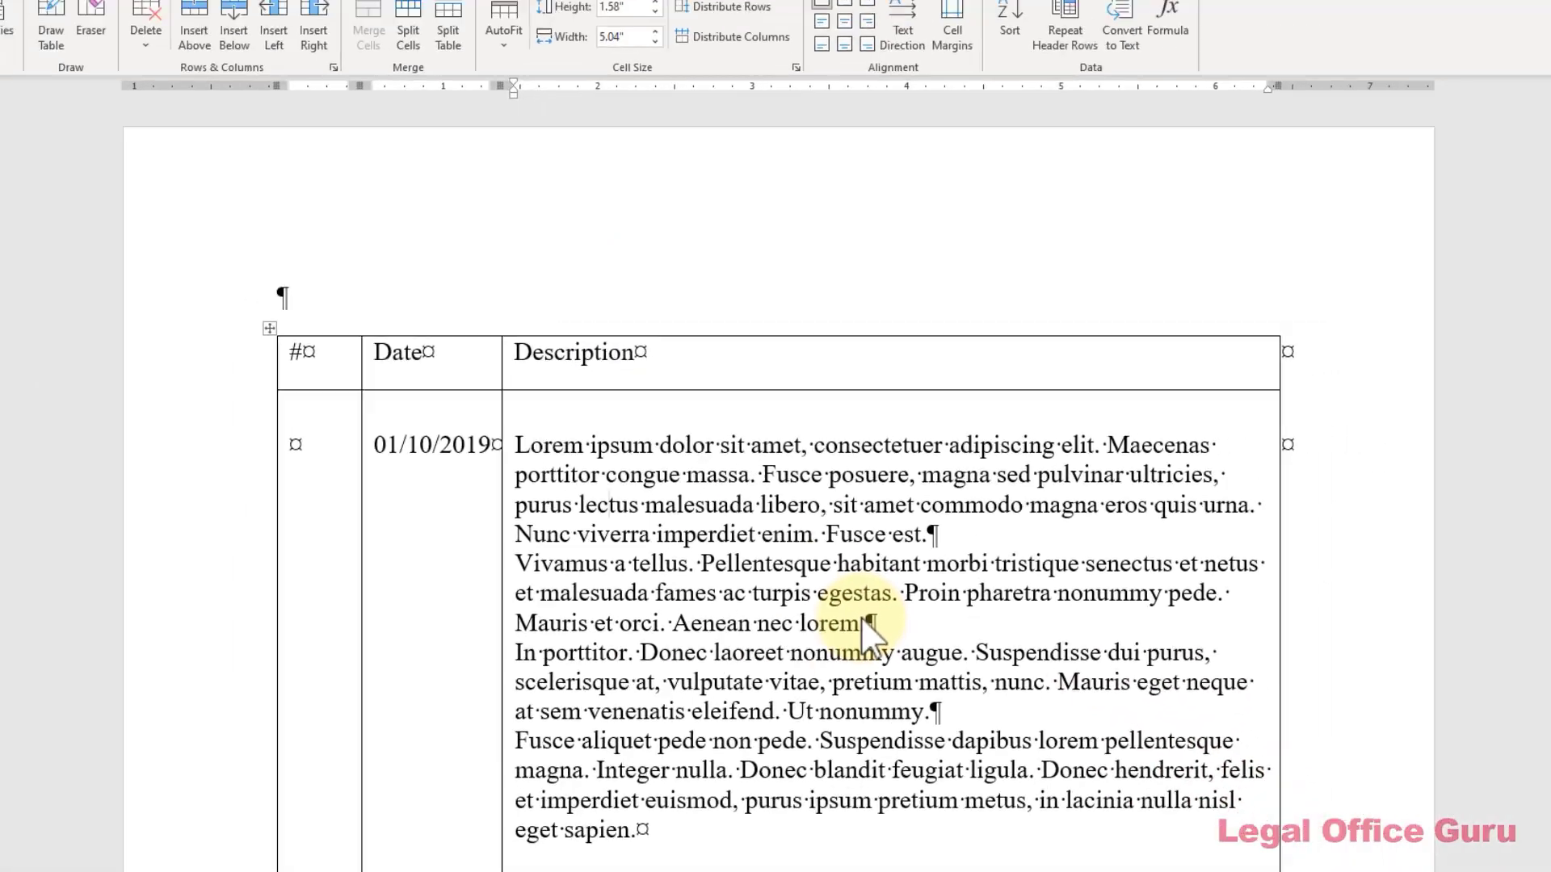
Step: Scroll through Document1's 3x3 table where every cell reads 'Here is some text.'
{"action": "scroll", "scroll_direction": "down", "scroll_amount": 3}
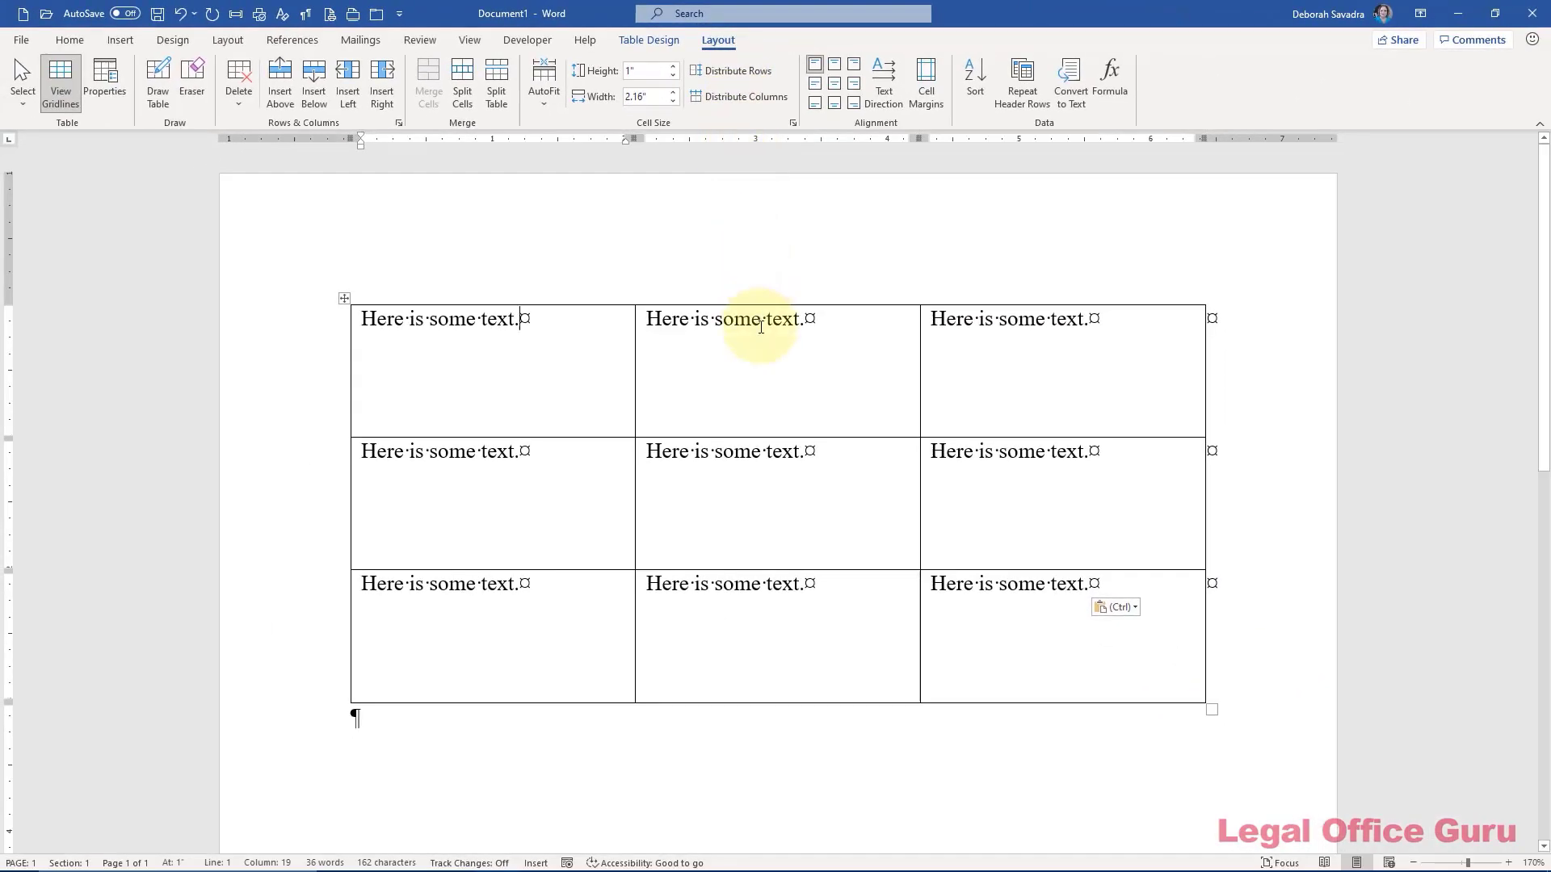
Step: Align the top-middle cell top centre, then rotate the bottom-right cell's text vertically
{"action": "left_click", "coordinate": [832, 67]}
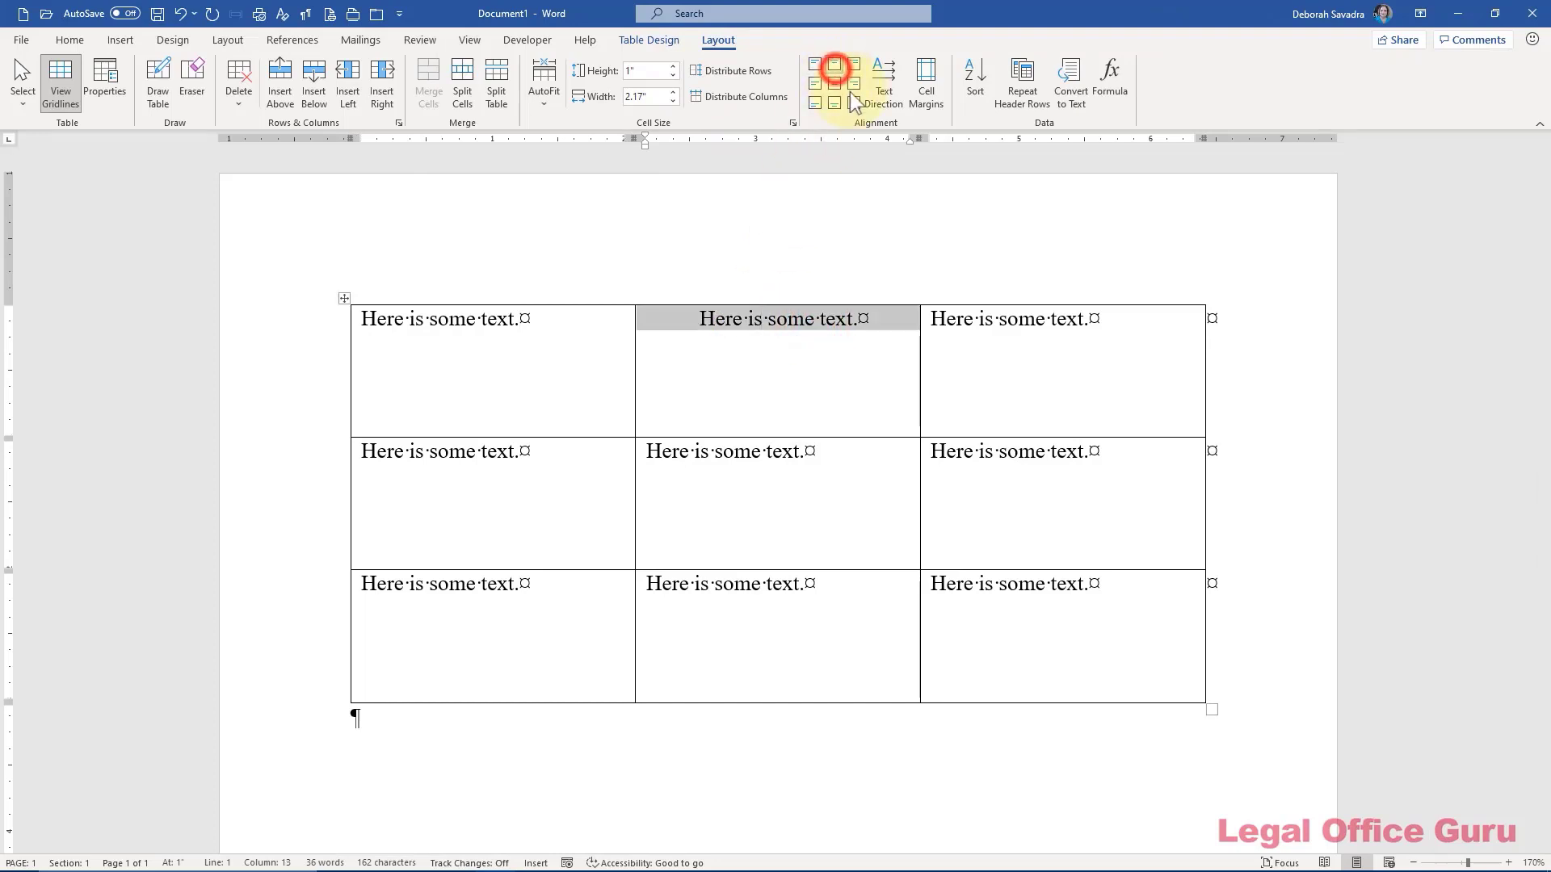
{"action": "left_click", "coordinate": [834, 65]}
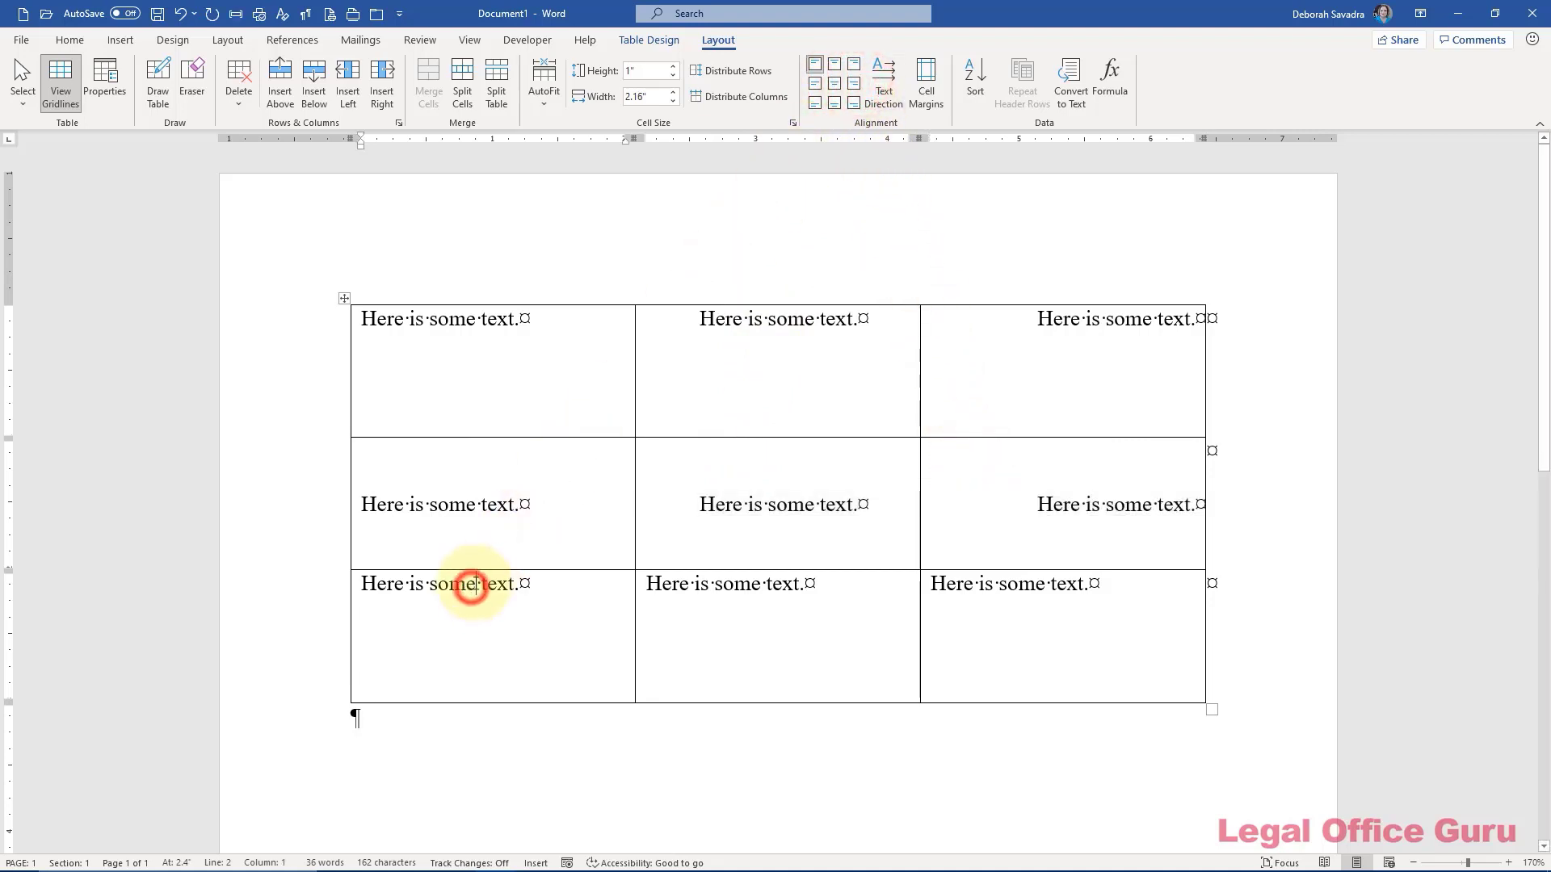
{"action": "left_click", "coordinate": [815, 102]}
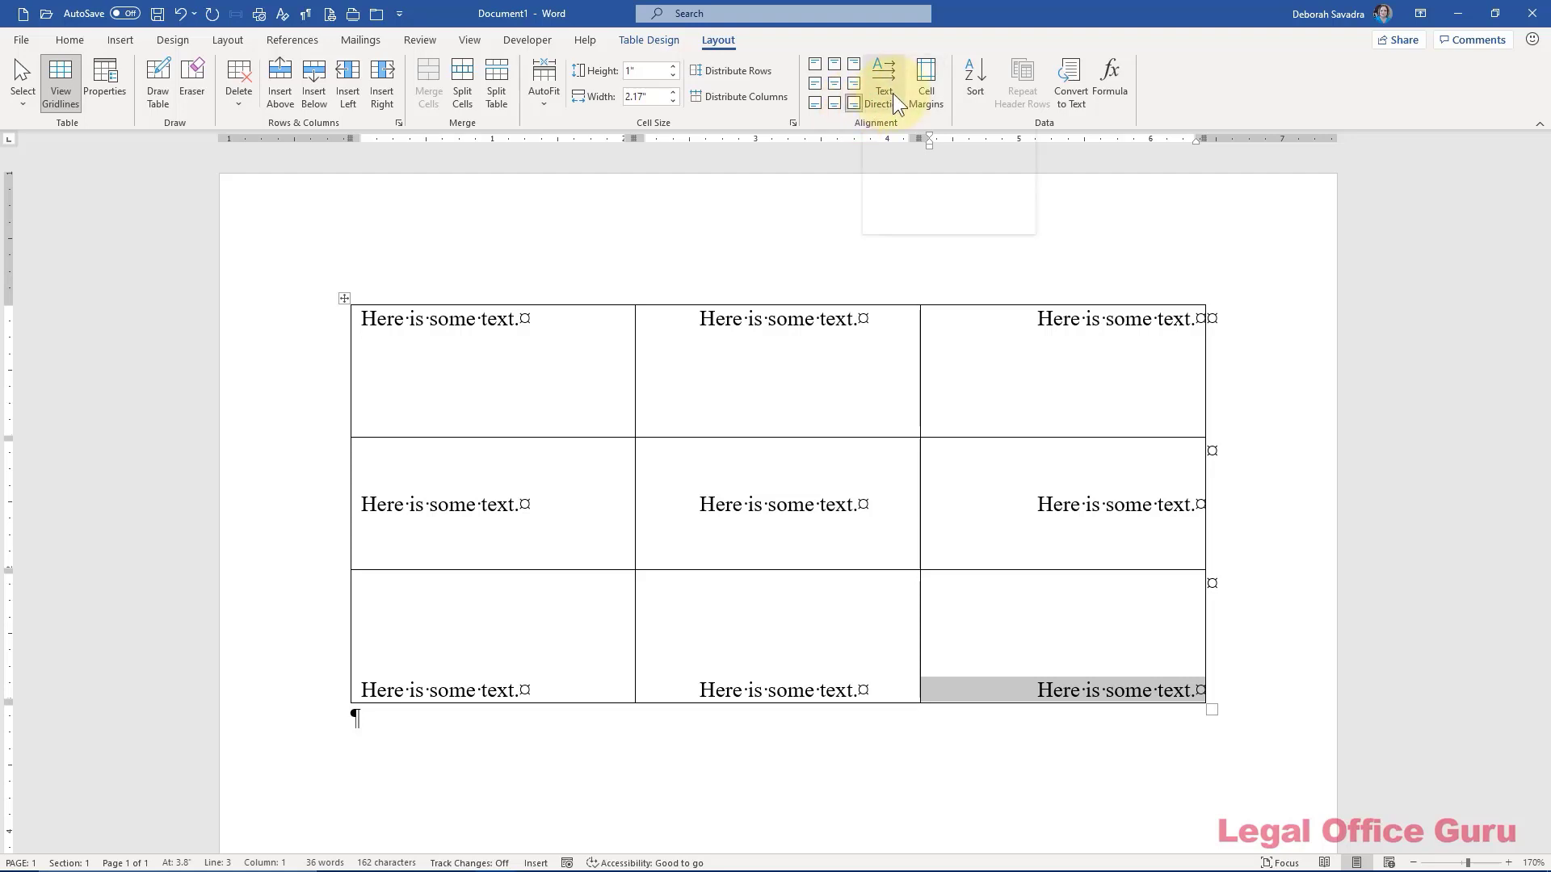
{"action": "left_click", "coordinate": [881, 84]}
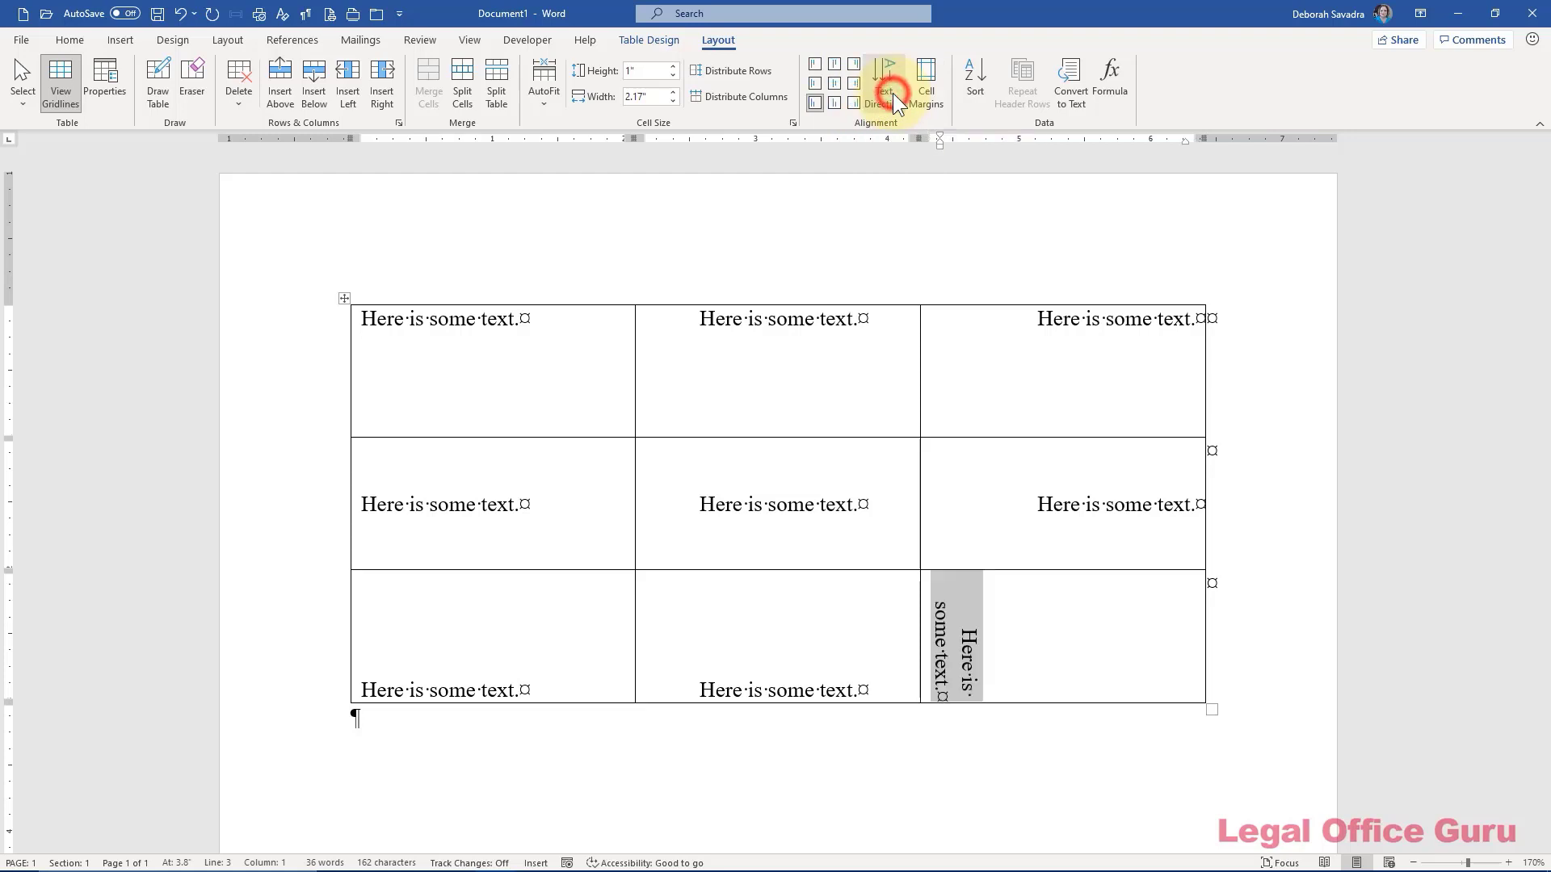
Step: Flip the bottom-right cell's text direction and view its vertical alignment in the Cell properties
{"action": "left_click", "coordinate": [883, 84]}
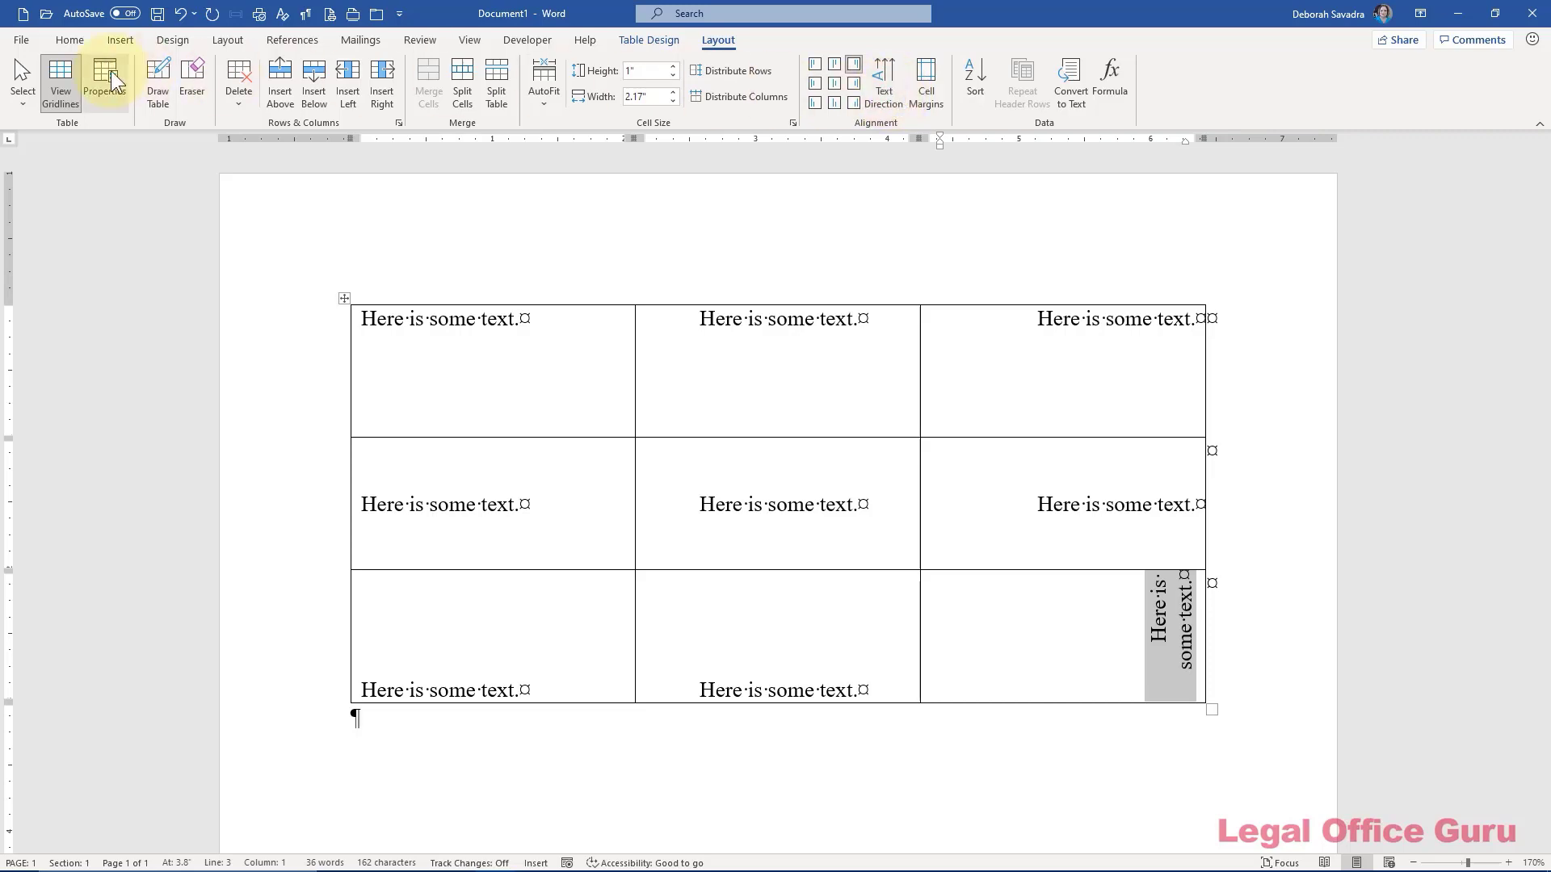
{"action": "left_click", "coordinate": [104, 81]}
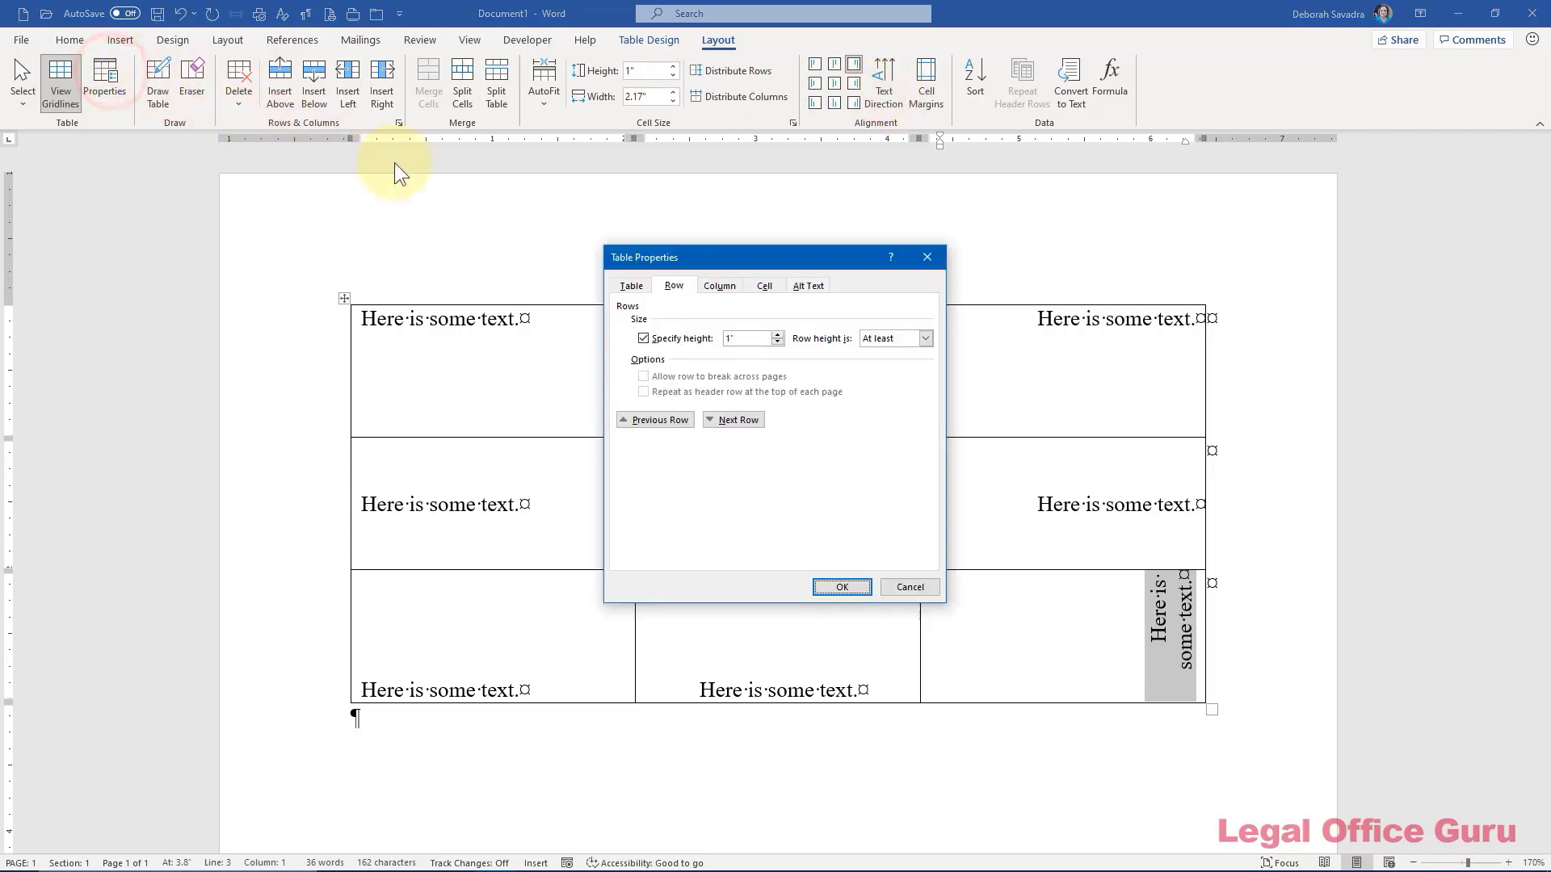
{"action": "left_click", "coordinate": [763, 285]}
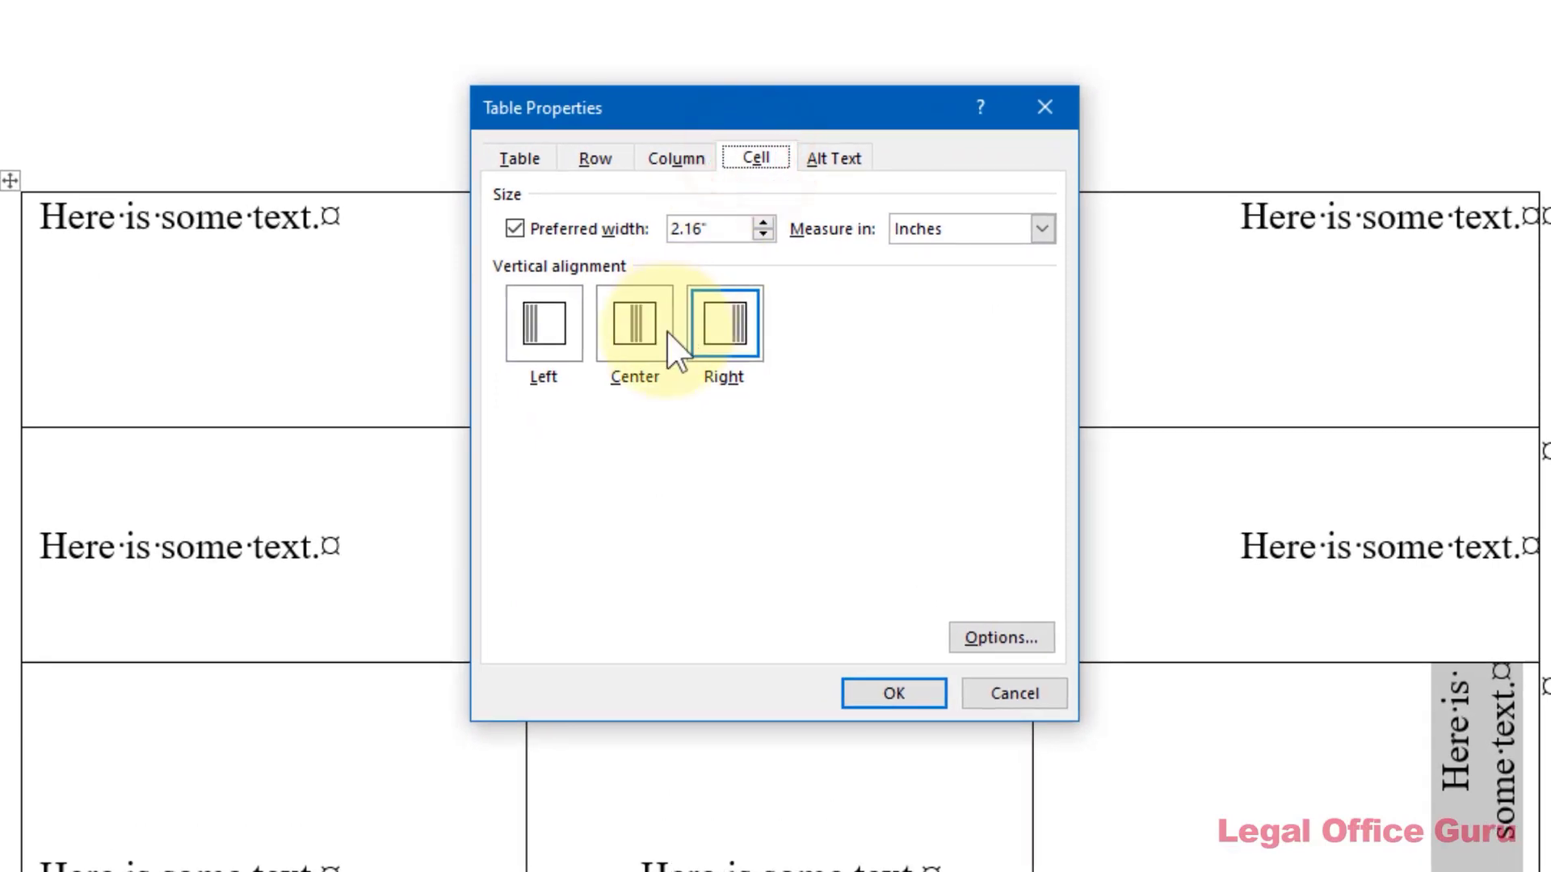